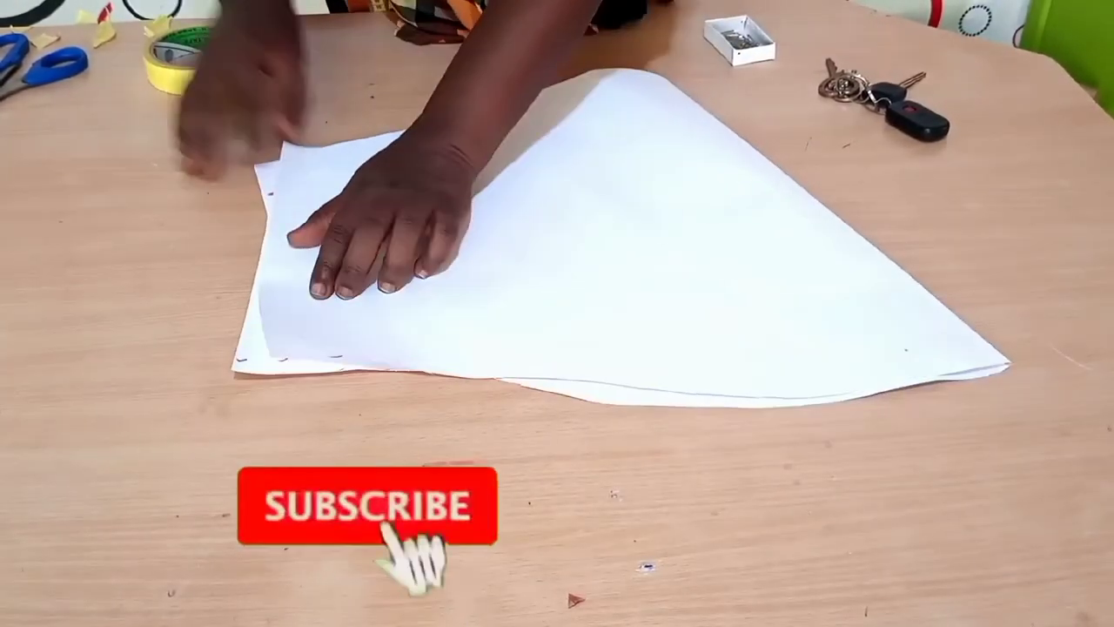
pyautogui.click(363, 504)
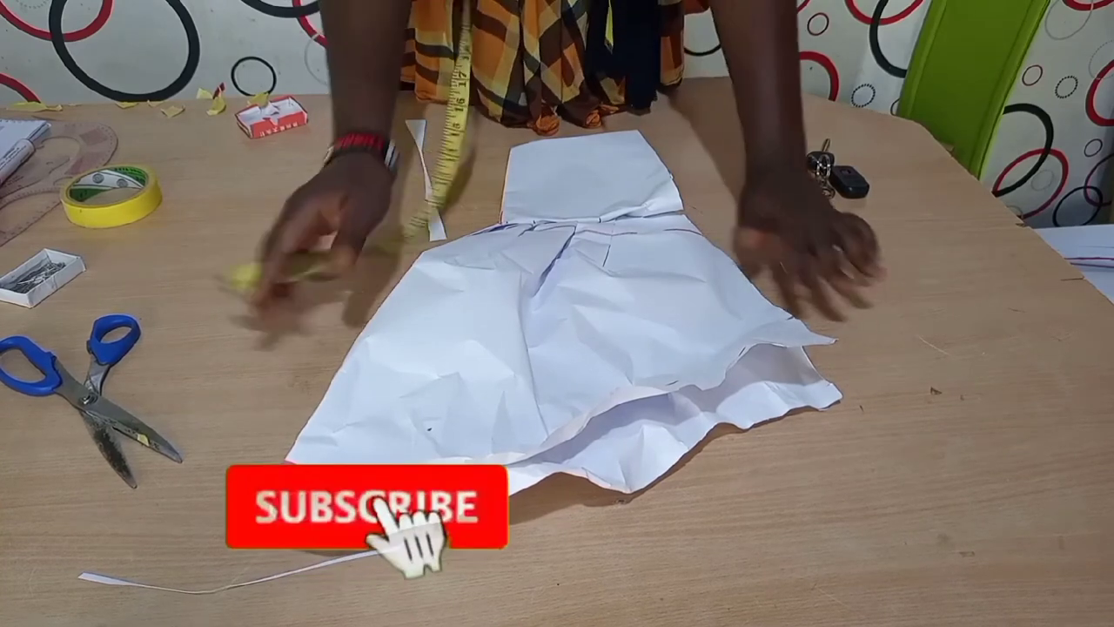
pyautogui.click(357, 507)
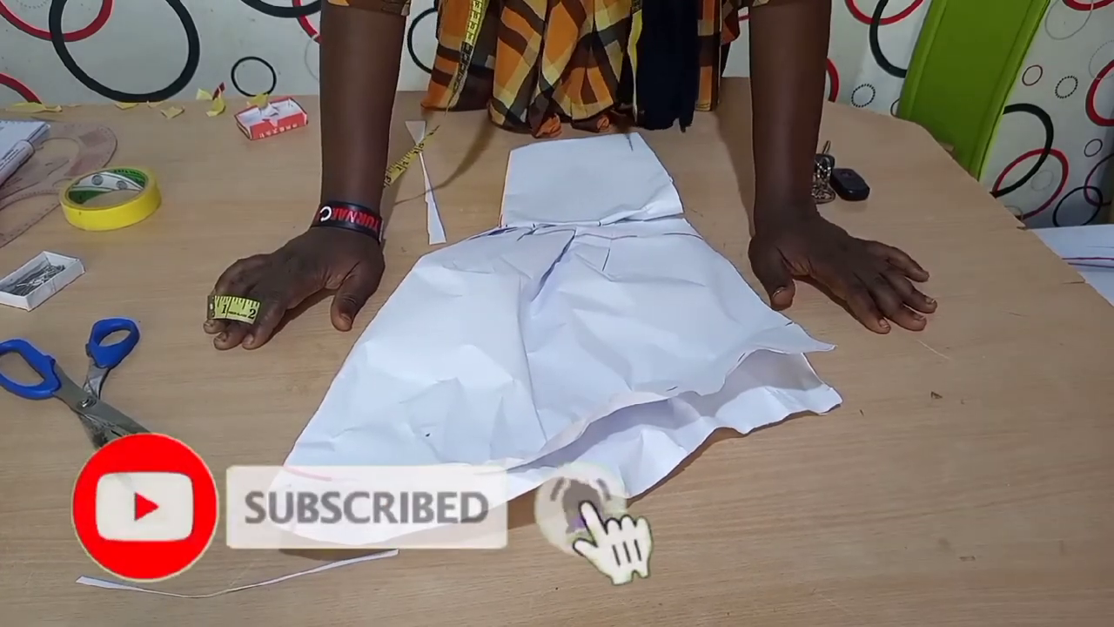